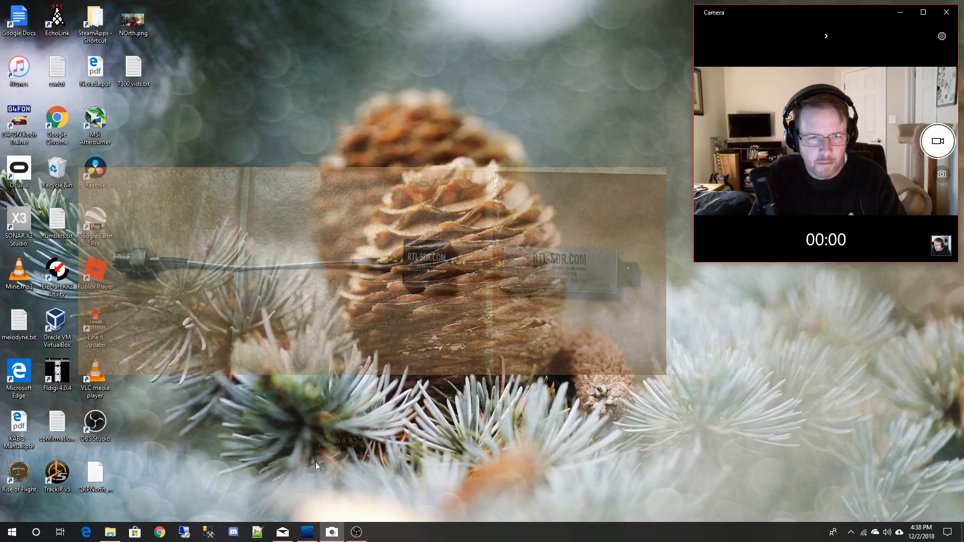
- Launch SDR# and start the RTL-SDR receiving at 14.242060 MHz USB
left_click(355, 531)
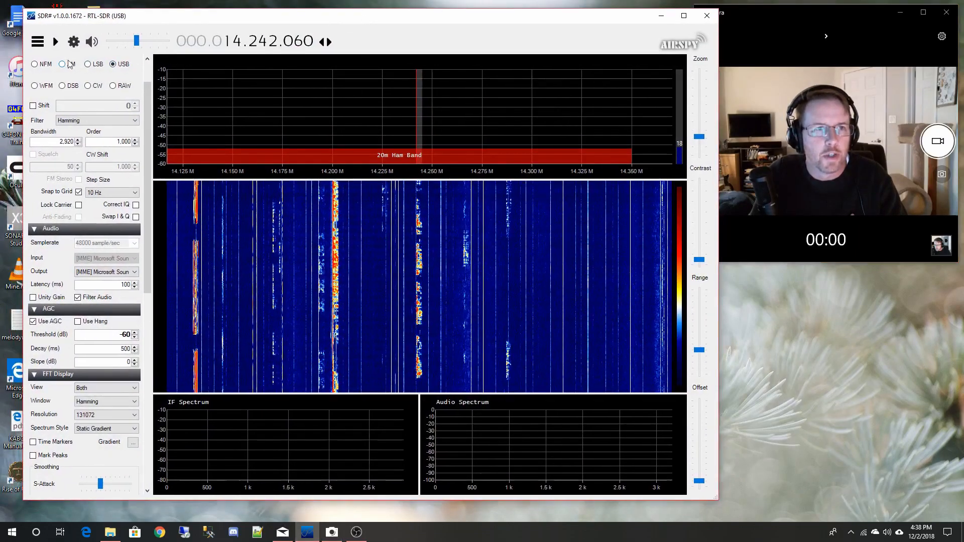
left_click(55, 41)
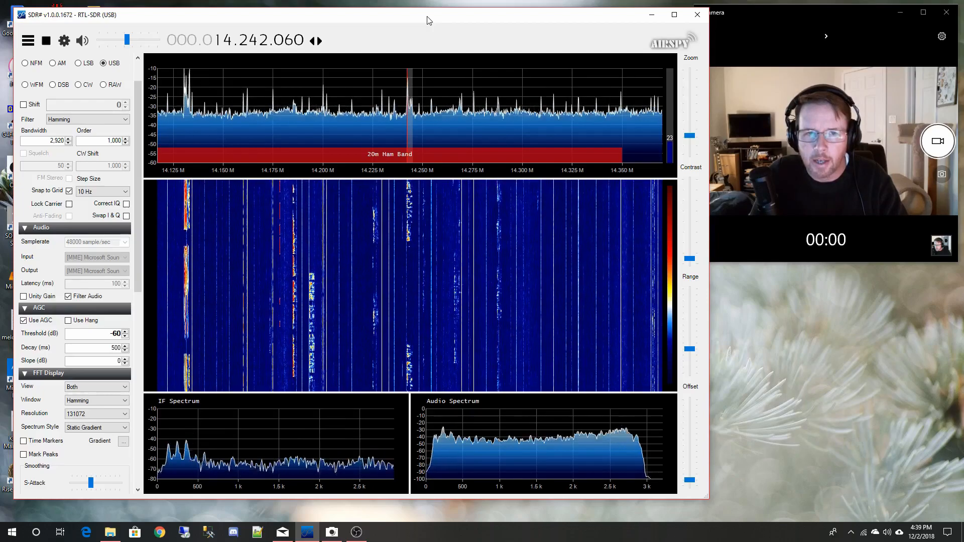
mouse_move(338, 114)
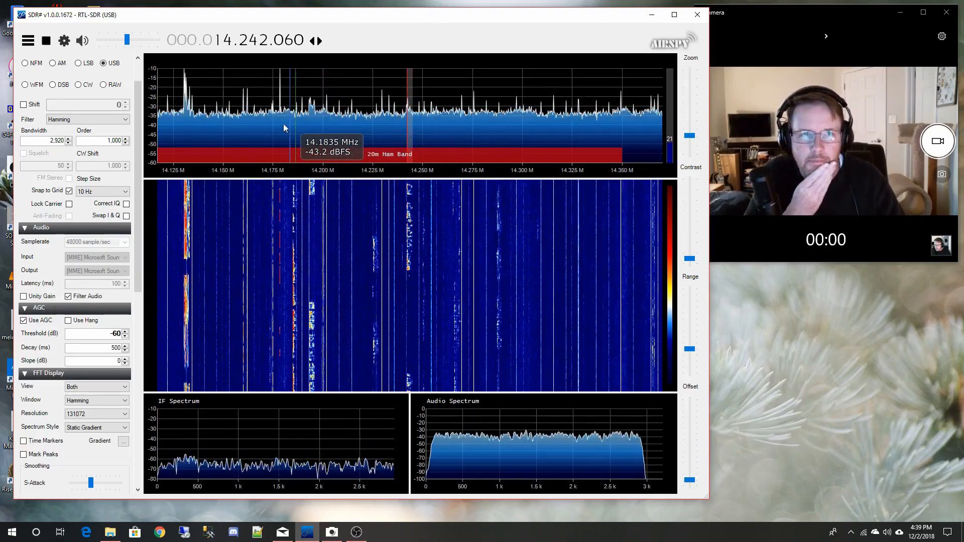
mouse_move(522, 117)
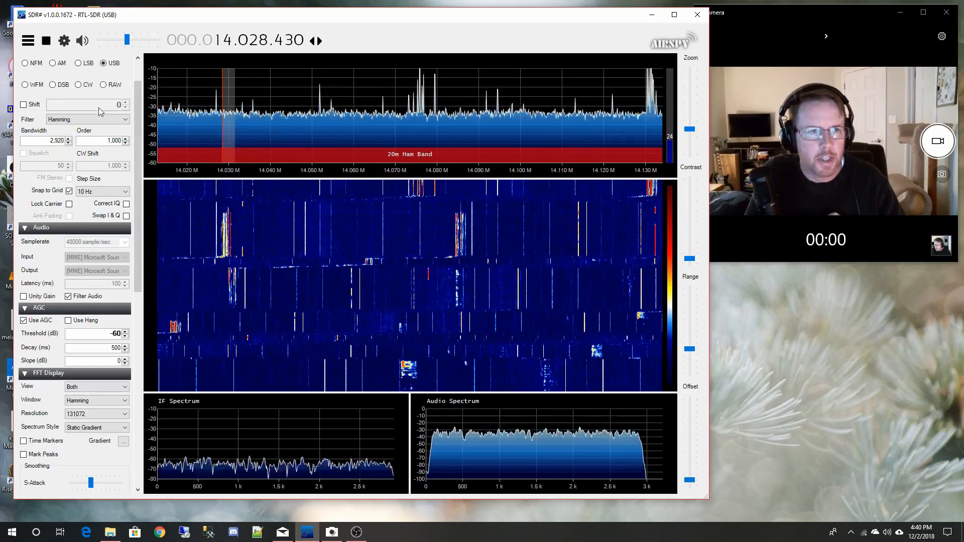
- Switch demodulation to CW (300 Hz) and tune near 14.035790 MHz
left_click(78, 85)
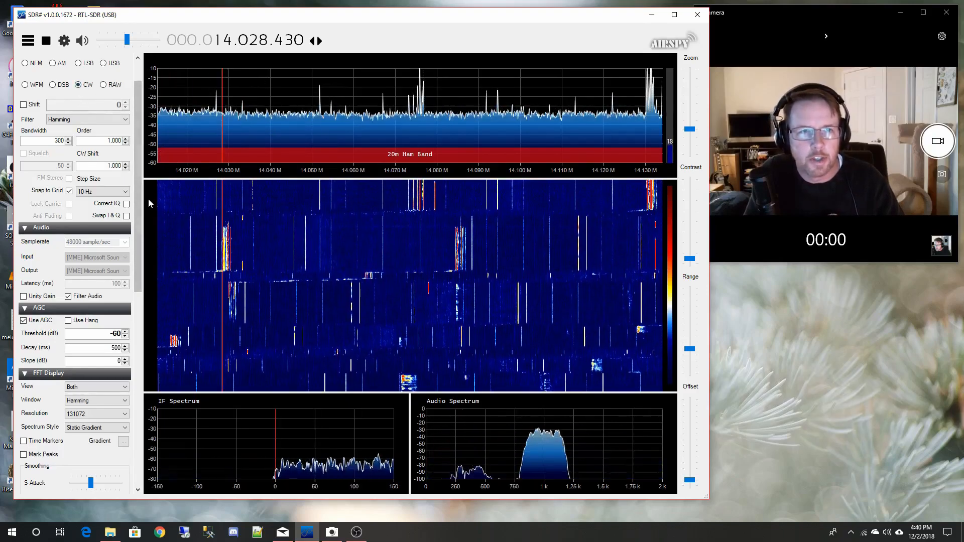
mouse_move(312, 146)
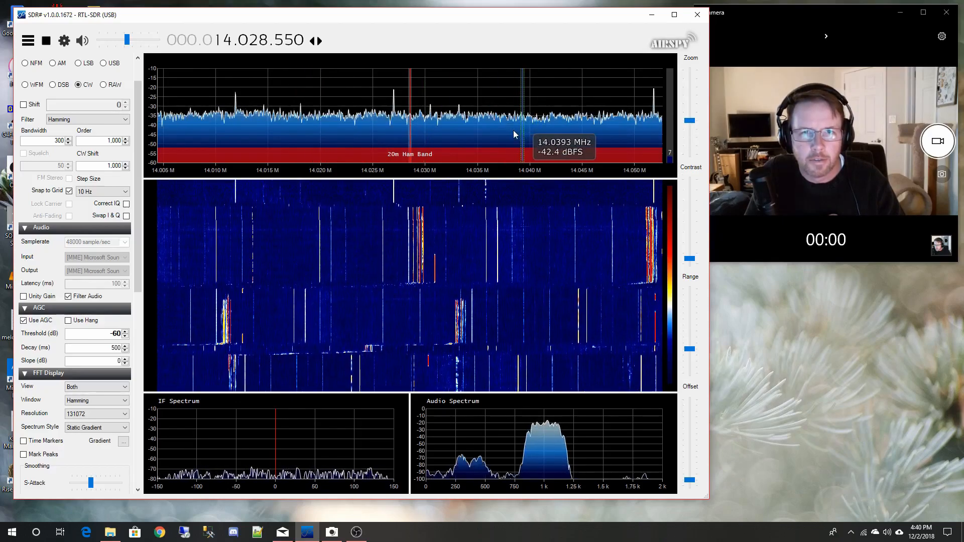
mouse_move(485, 139)
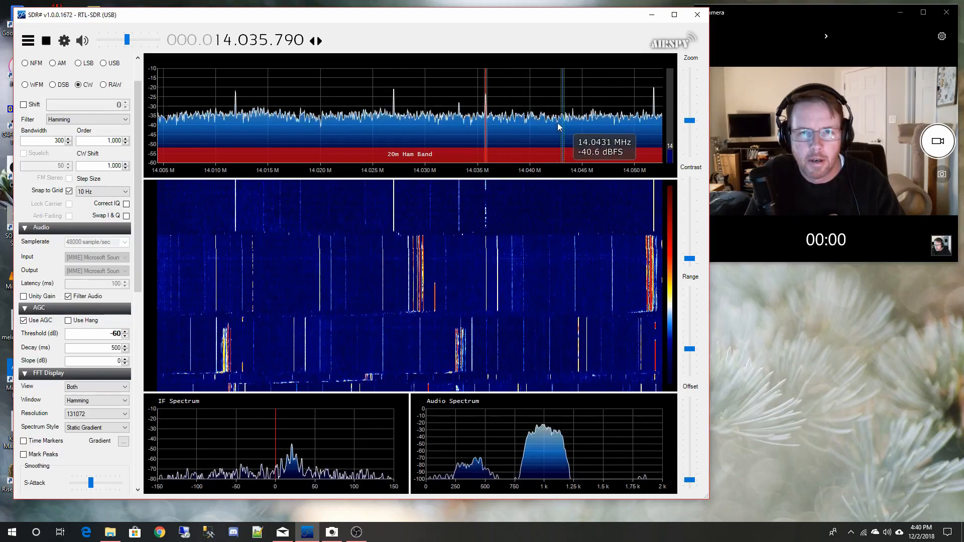
scroll("down", 3)
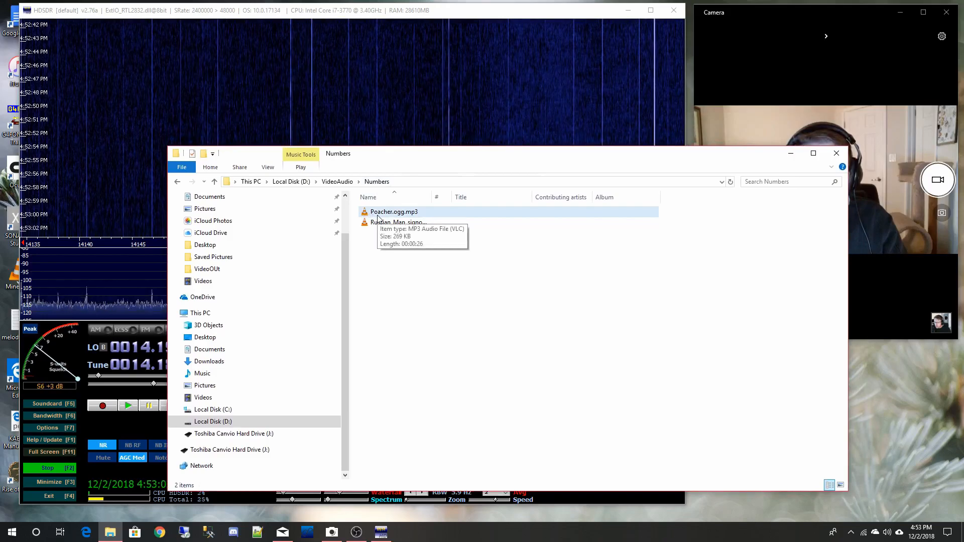
- Play the Poacher.ogg.mp3 numbers-station recording in VLC
left_click(394, 211)
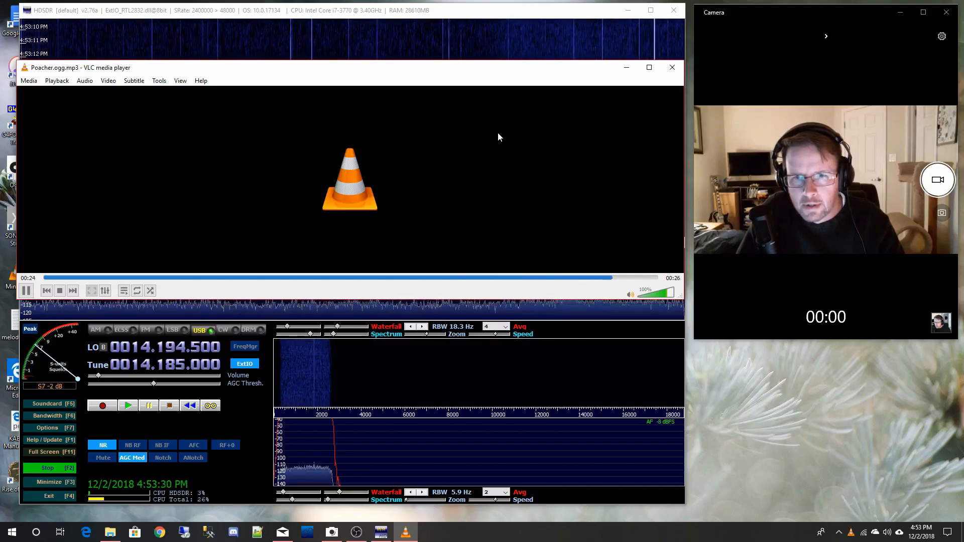
mouse_move(509, 144)
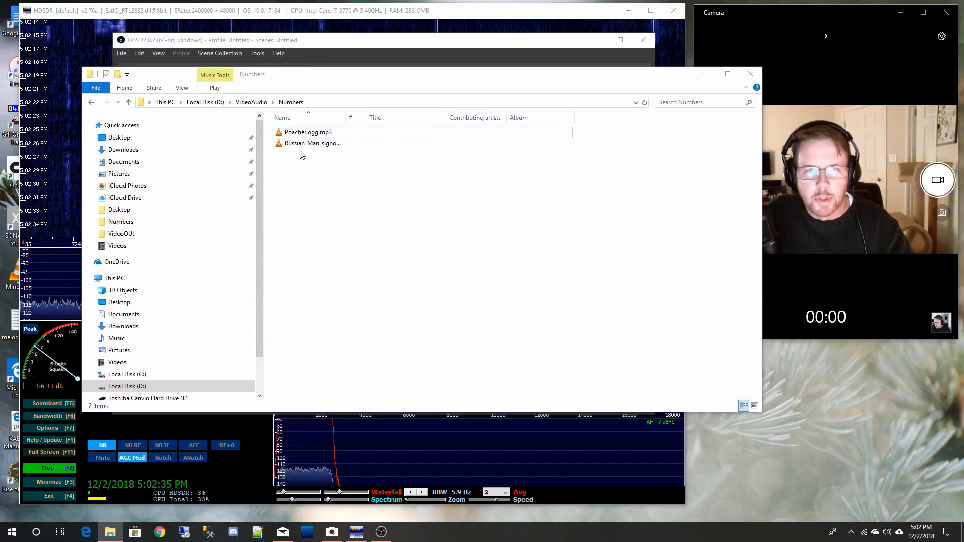
- Play the Russian_Man_signoff_2013-04-23.ogg.mp3 recording in VLC
left_click(313, 143)
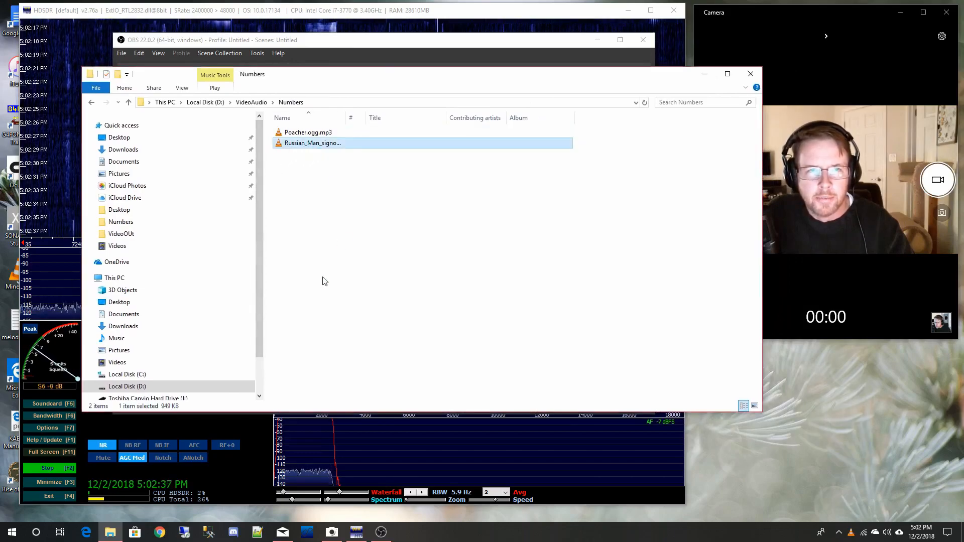
double_click(312, 142)
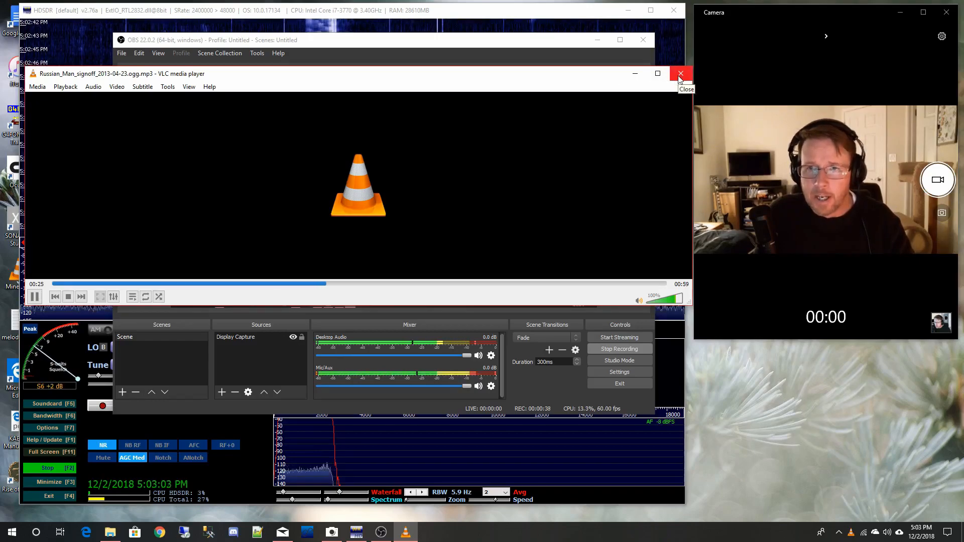
left_click(679, 74)
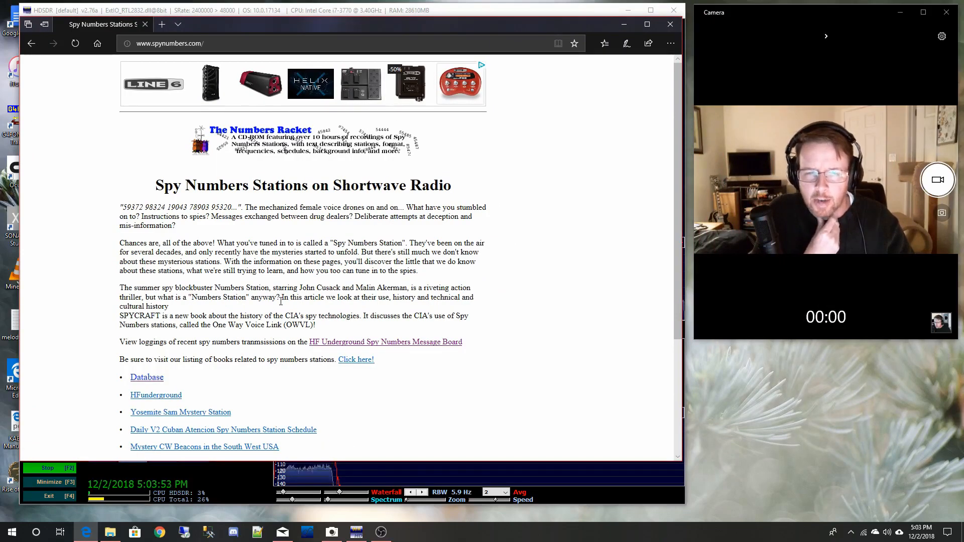
mouse_move(155, 395)
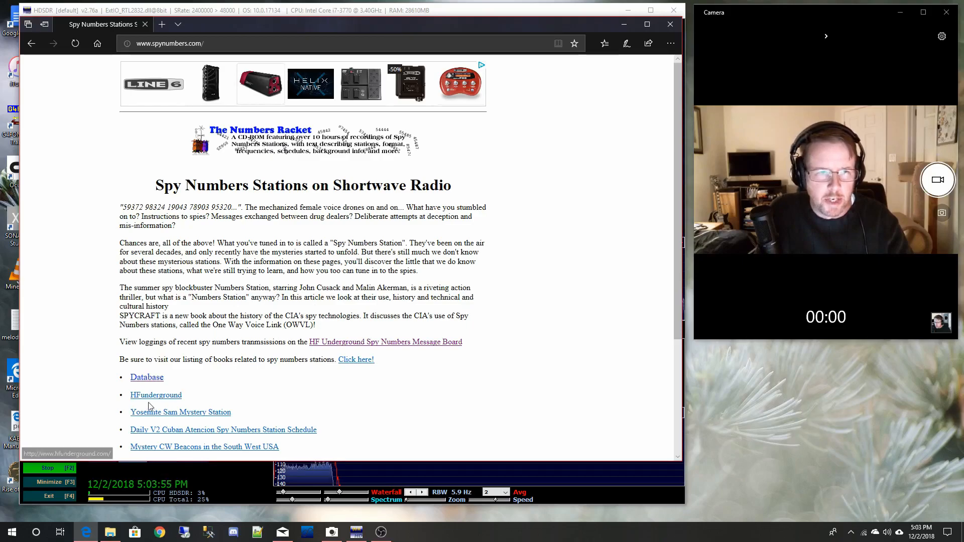
- Follow the link from the spynumbers.com list toward the numbers database page
left_click(146, 377)
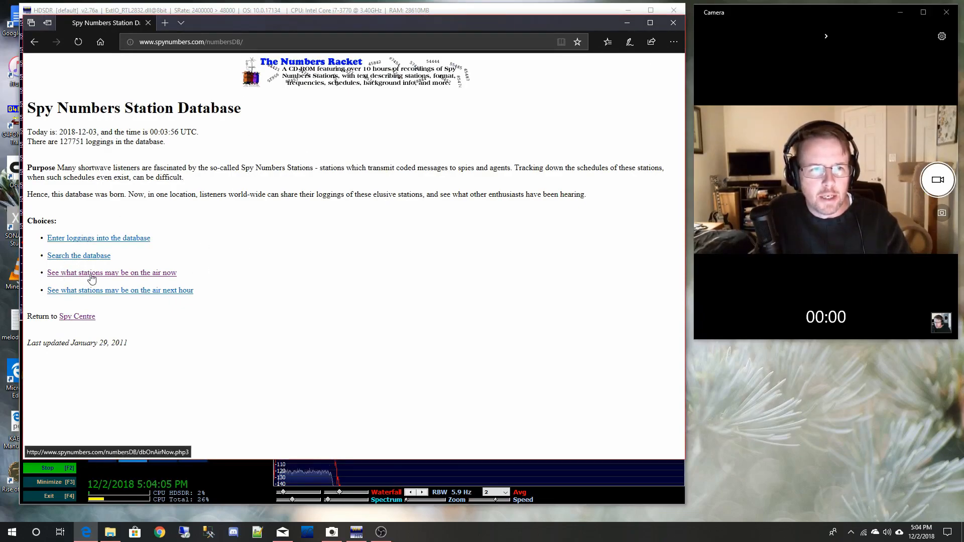
left_click(112, 273)
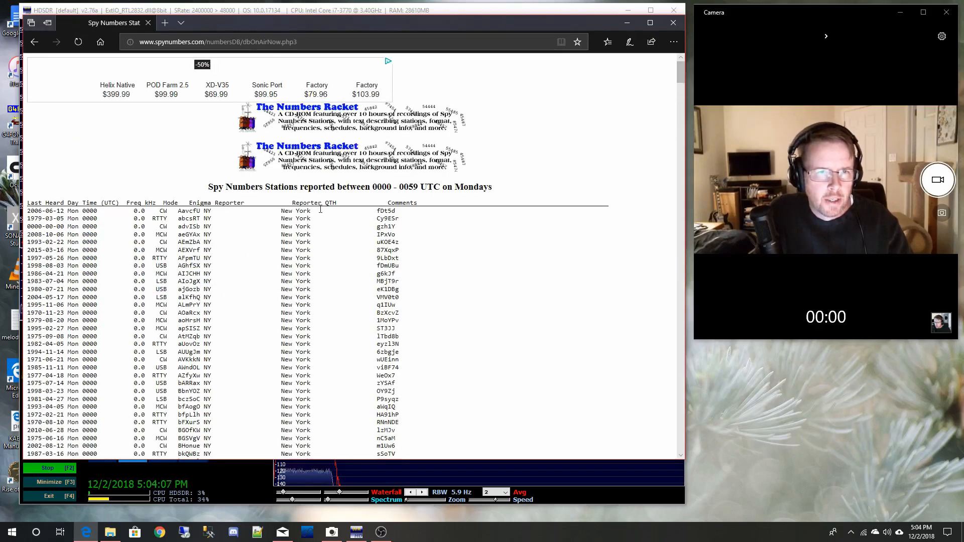
scroll("down", 3)
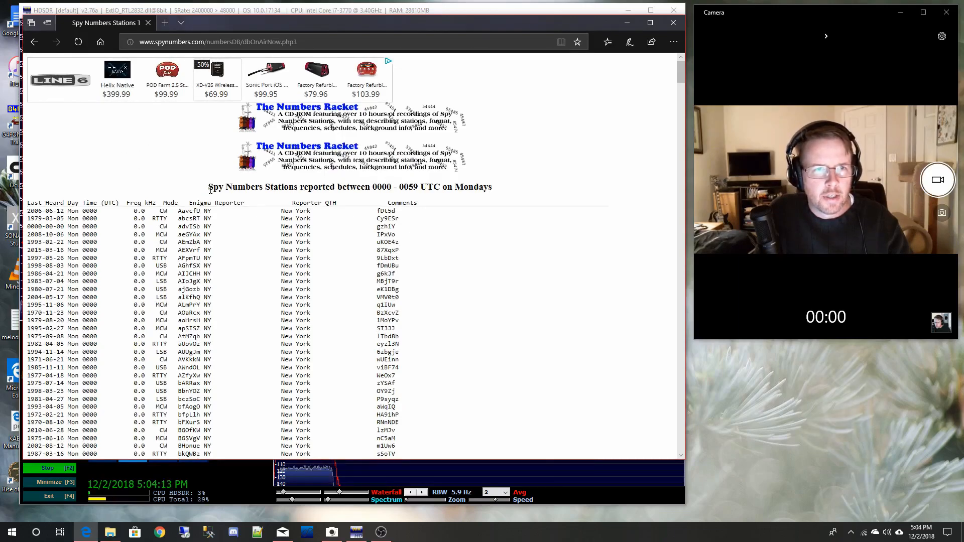
left_click_drag(208, 186, 454, 187)
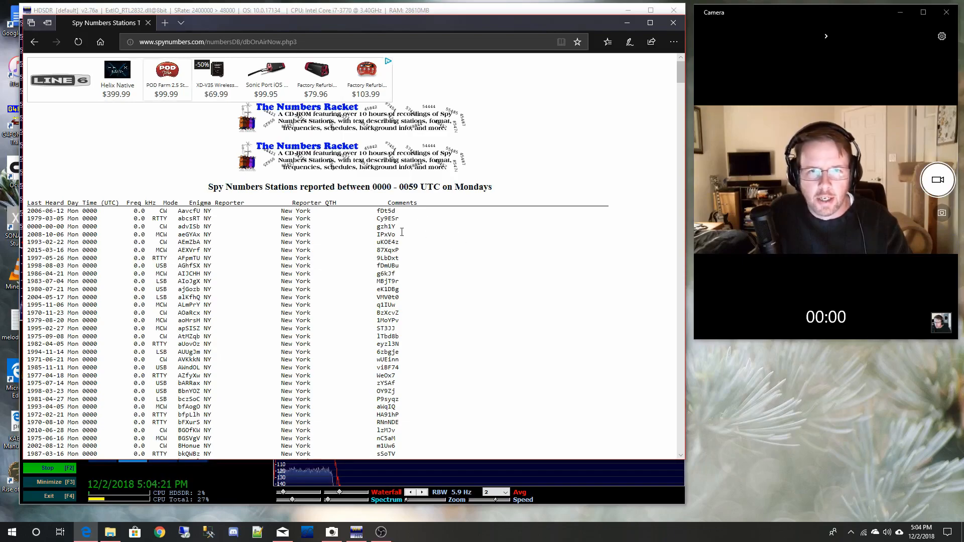
scroll("down", 3)
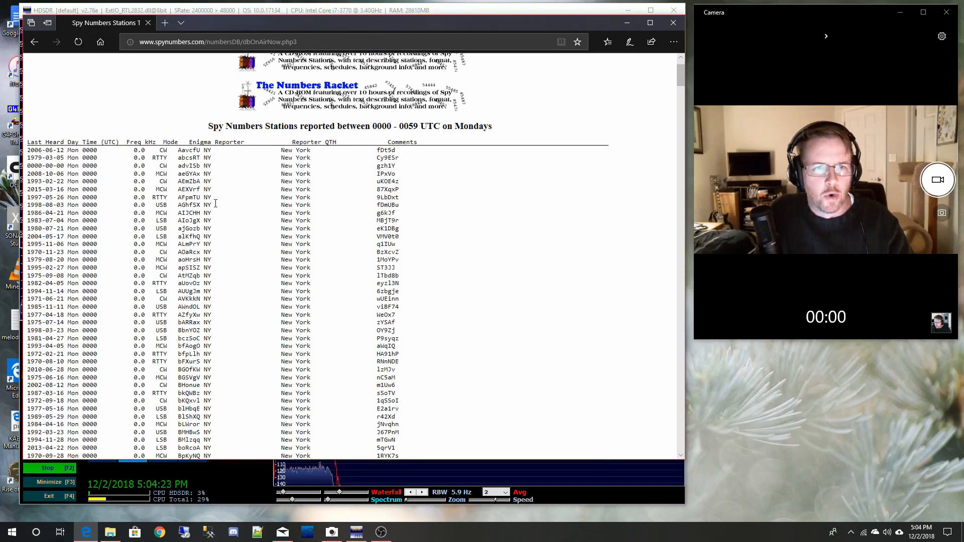
scroll("down", 3)
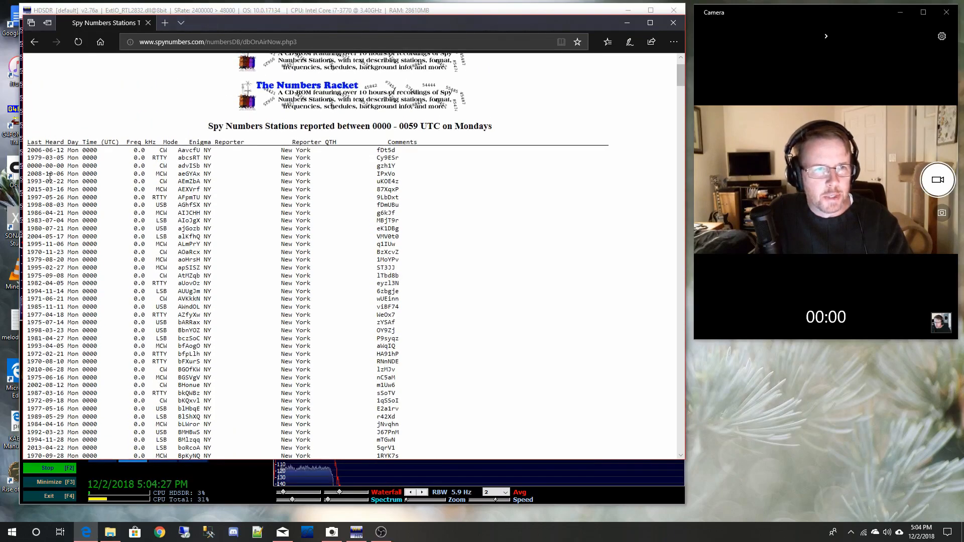
scroll("down", 3)
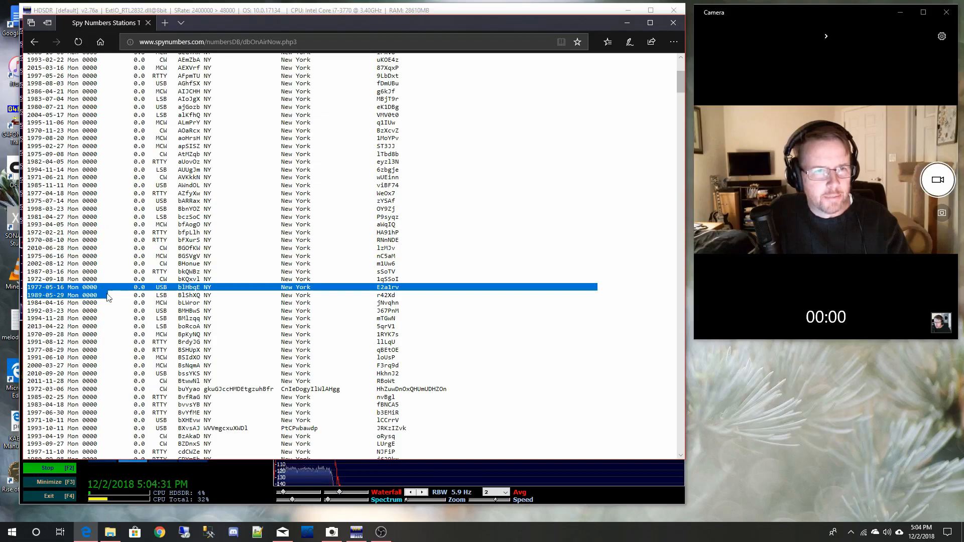
scroll("down", 3)
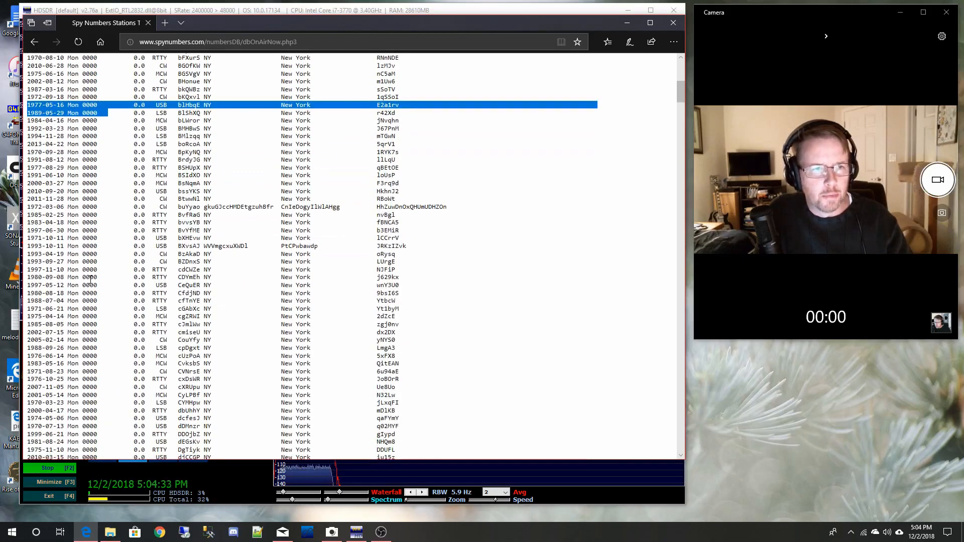
left_click(34, 42)
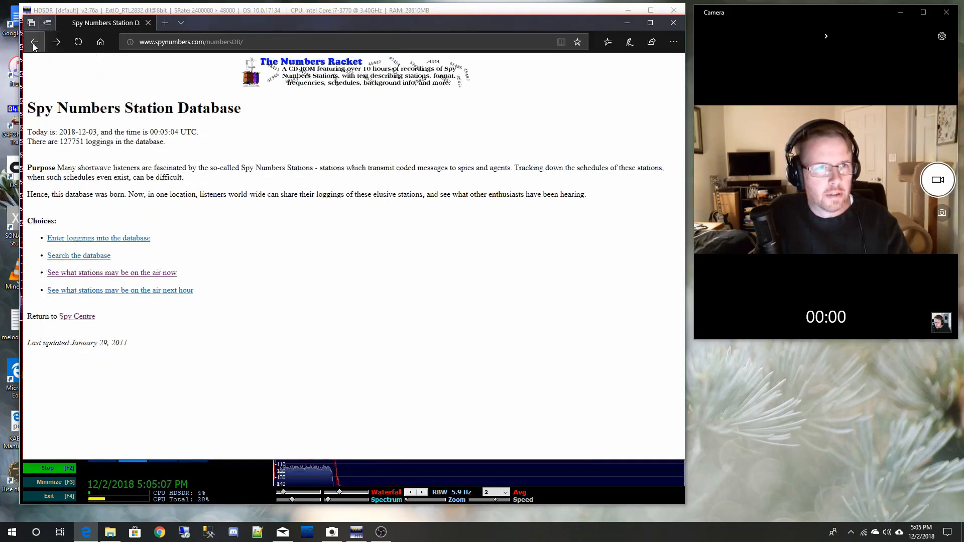
- Return to the spynumbers.com home page and bring its links list into view
left_click(34, 41)
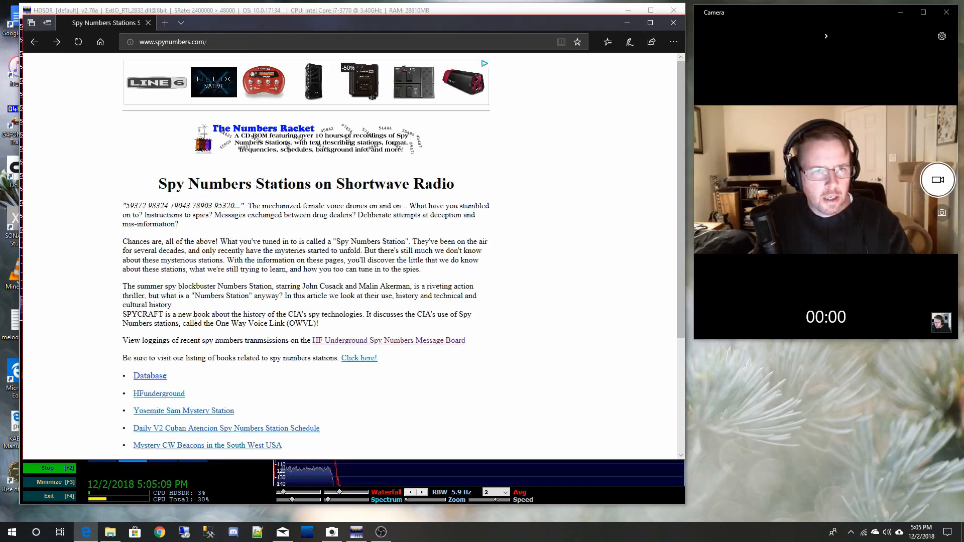
scroll("down", 3)
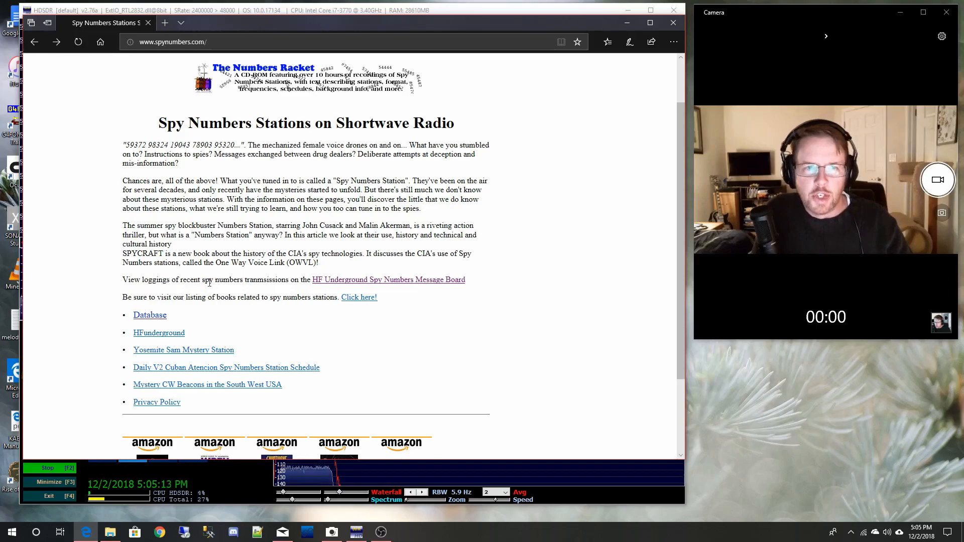
mouse_move(351, 286)
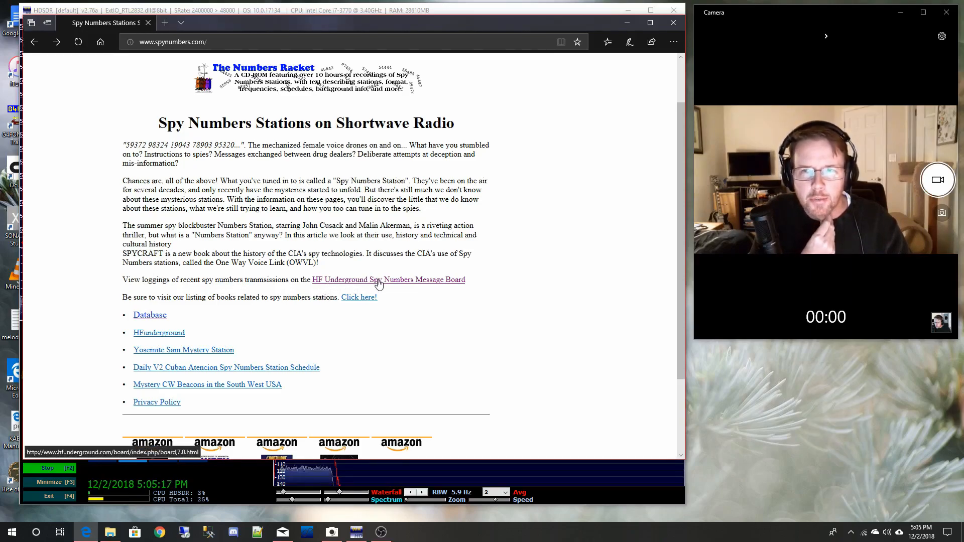
- Go to the HF Underground Spy Numbers board and view the 'HM01 11635 am 2059 utc 2 Dec 2018' post
left_click(388, 280)
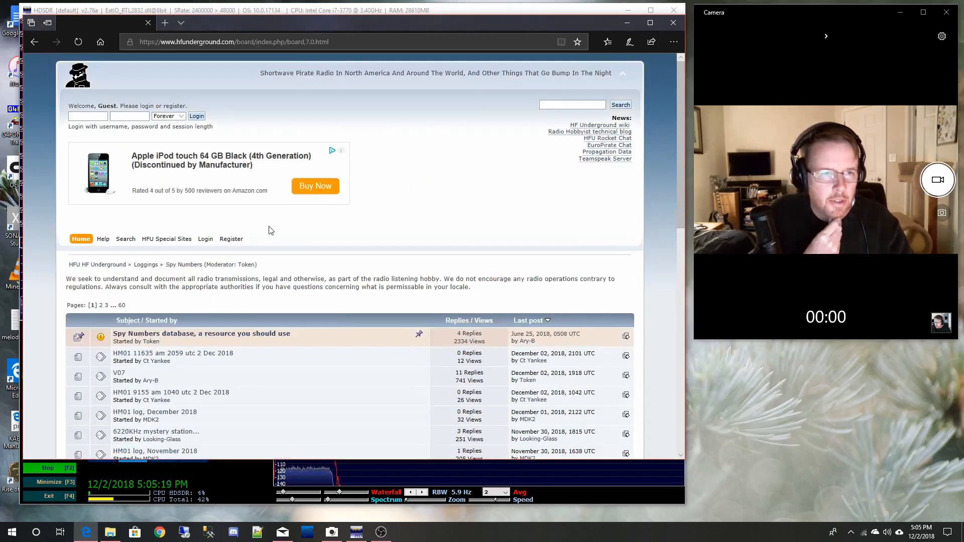
scroll("down", 3)
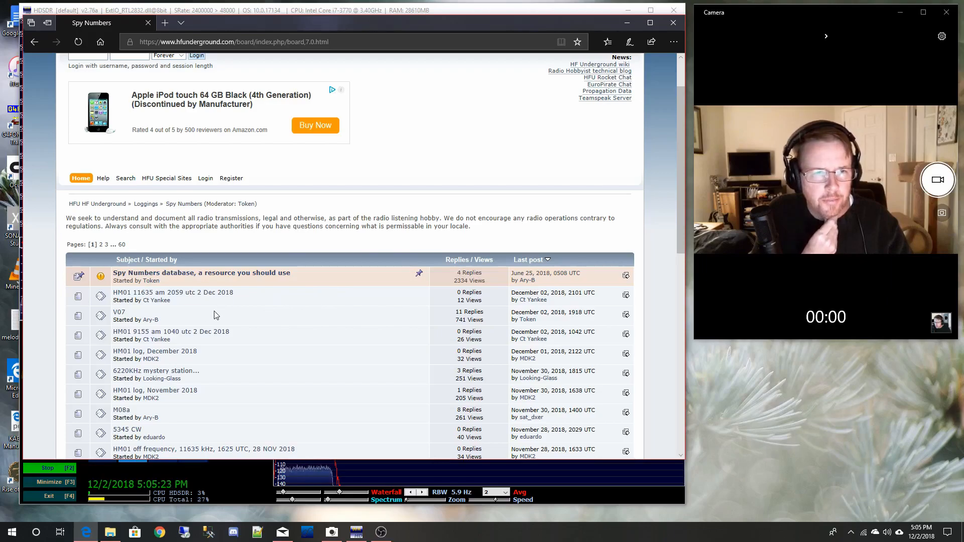
mouse_move(151, 296)
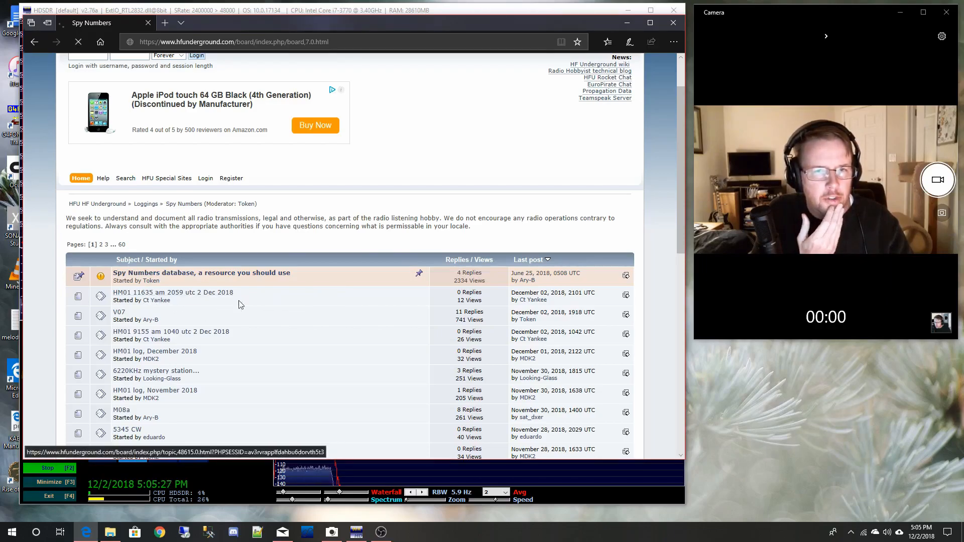
left_click(173, 292)
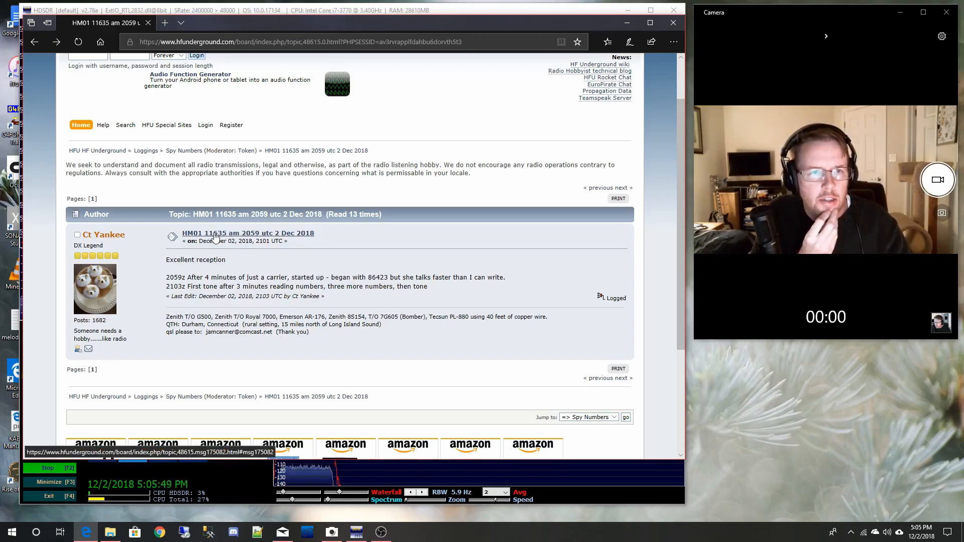
mouse_move(423, 436)
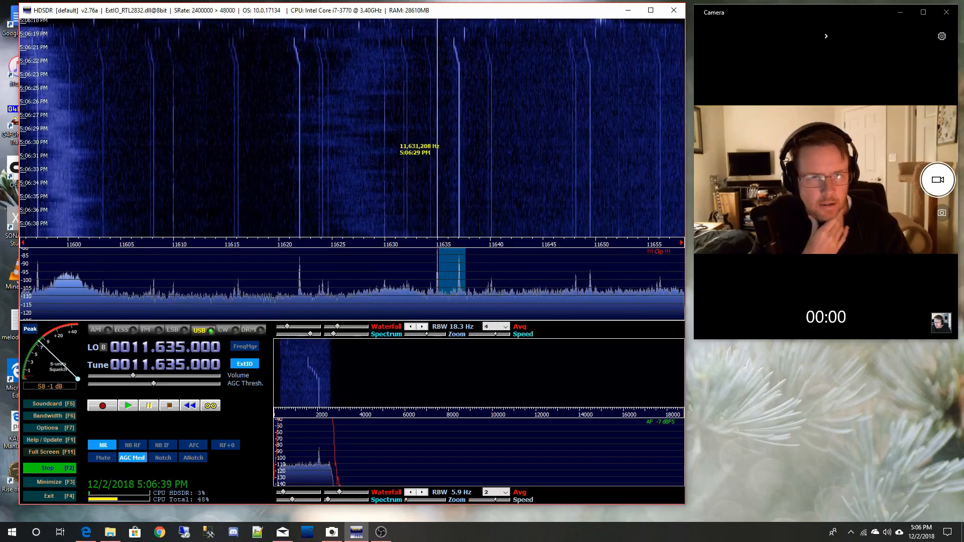
- Check the forum post, then tune HDSDR in AM to the signal near 11,670 kHz
left_click(85, 532)
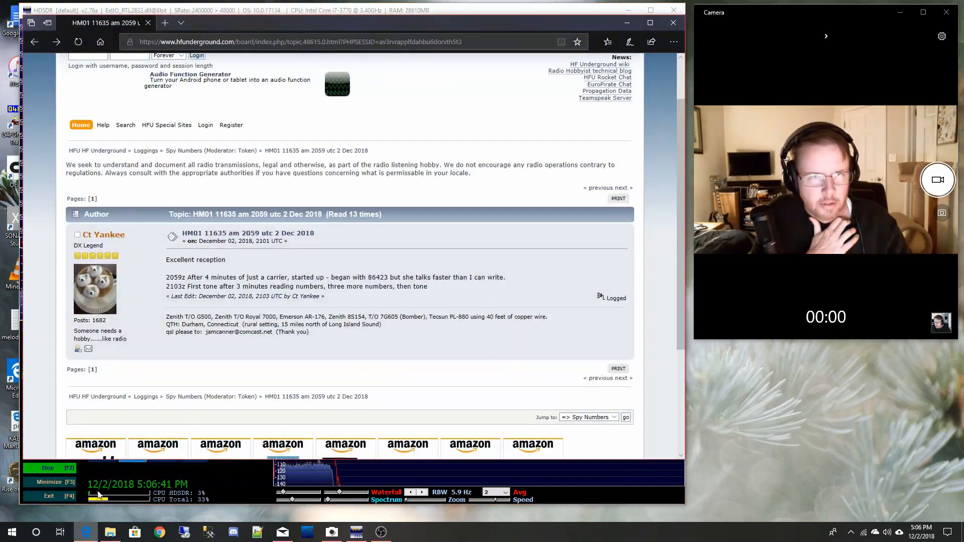
mouse_move(248, 232)
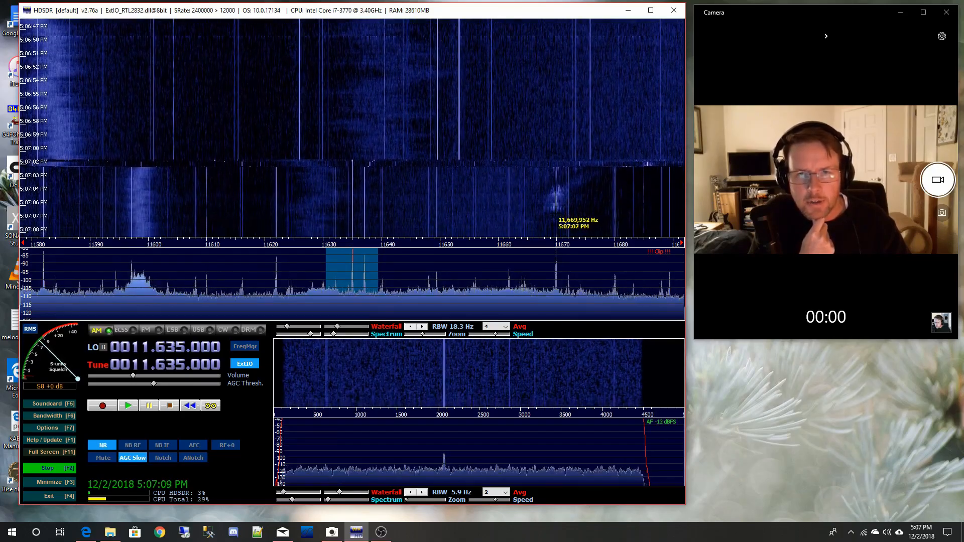
left_click(558, 277)
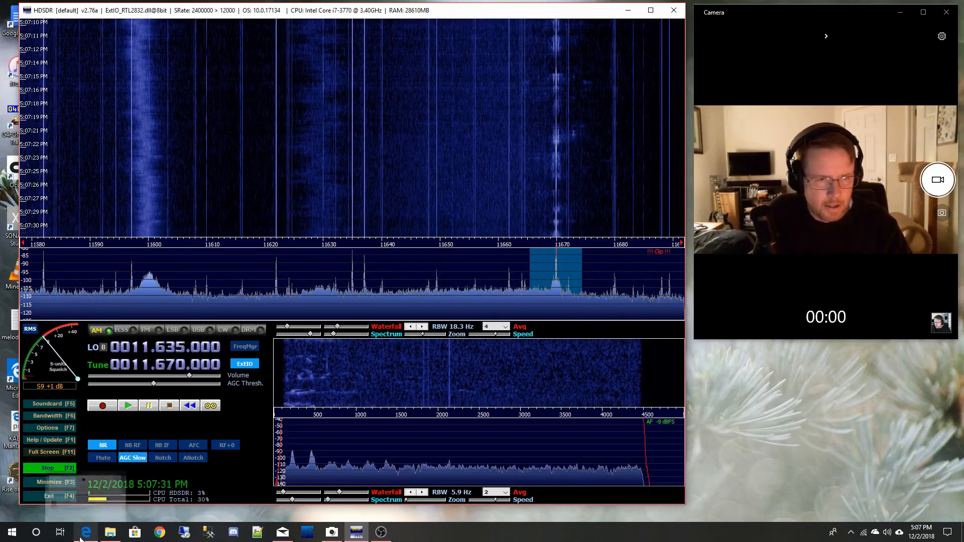
- View the 'HM01 9155 am 1040 utc 2 Dec 2018' post on the Spy Numbers board
left_click(86, 532)
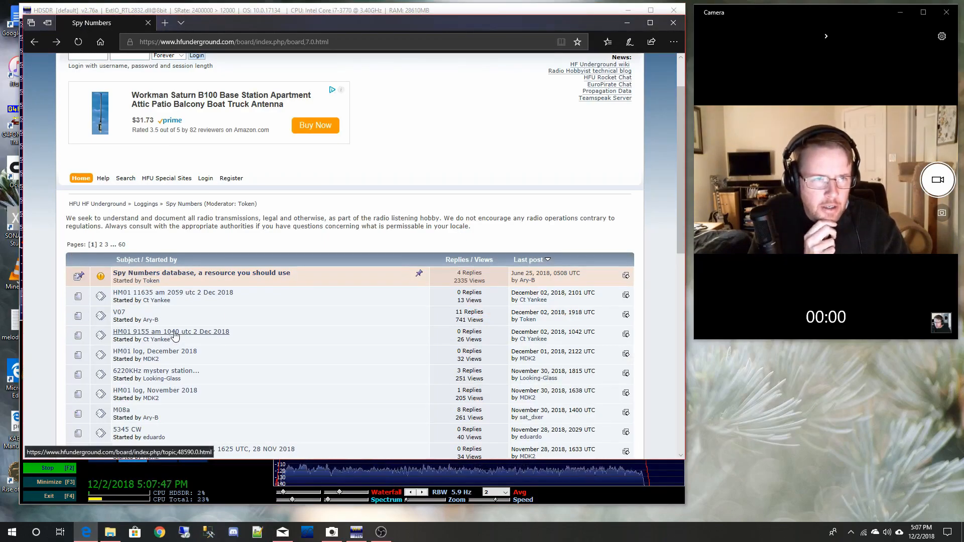
left_click(171, 331)
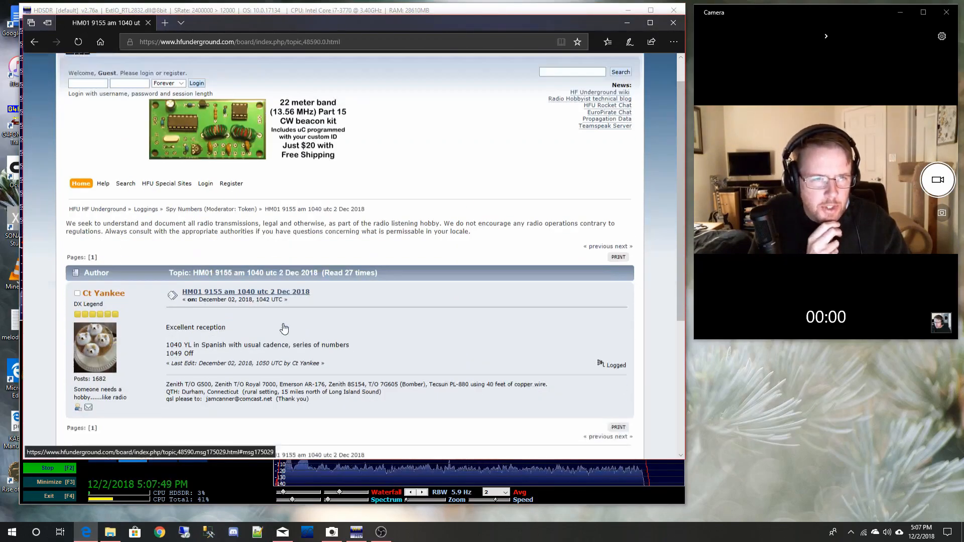
scroll("down", 3)
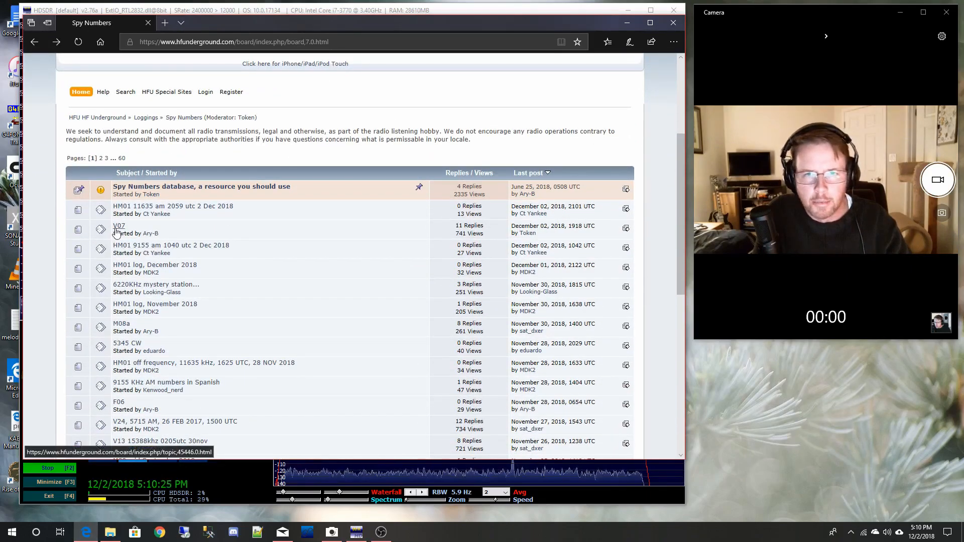
- View the V07 post logging 13563, 12163 and 10263 kHz USB transmissions
left_click(118, 225)
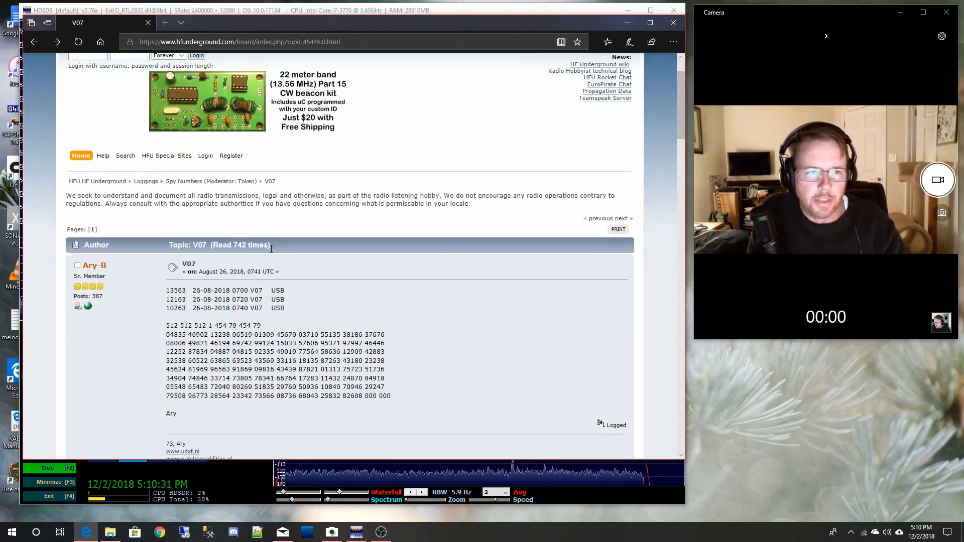
mouse_move(228, 230)
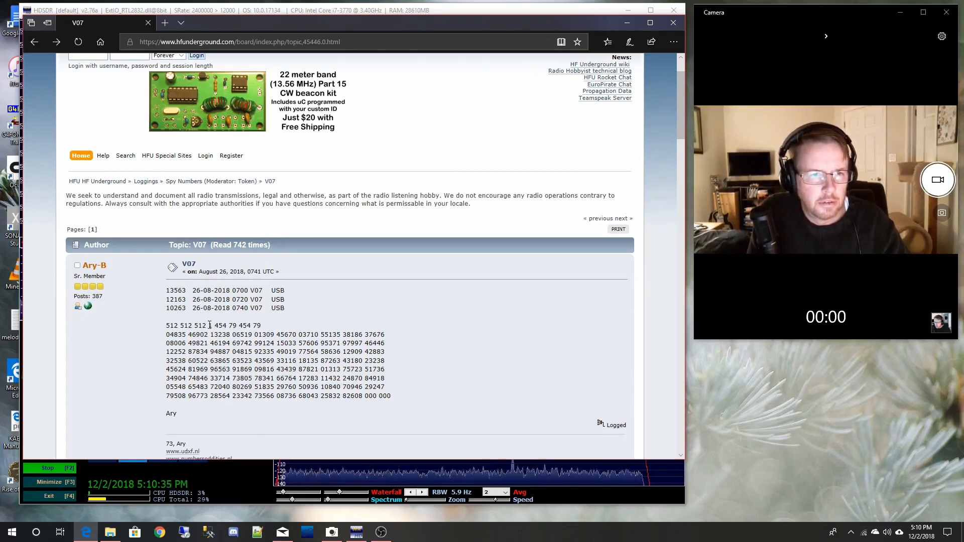
mouse_move(335, 318)
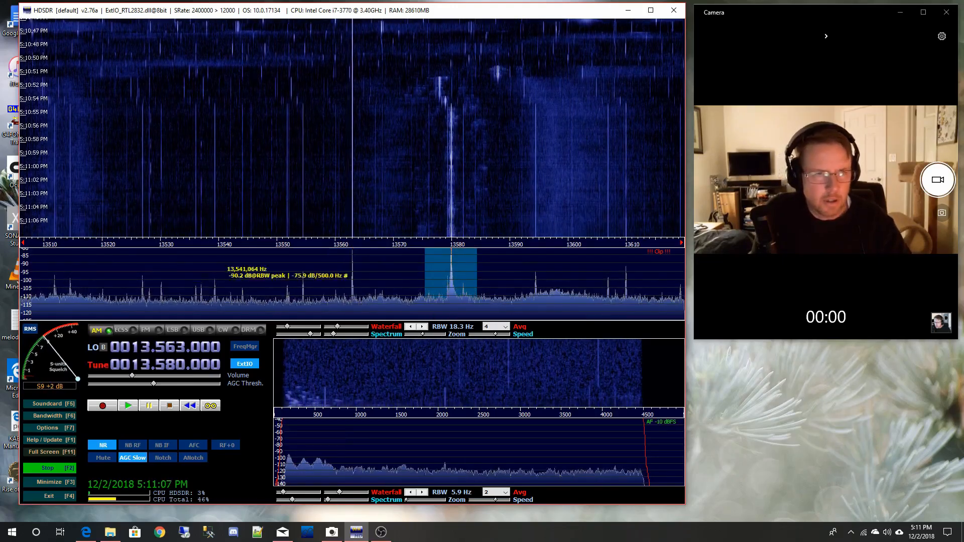
- Tune the receiver on the waterfall toward 13.580 MHz in AM mode
left_click_drag(132, 378, 174, 379)
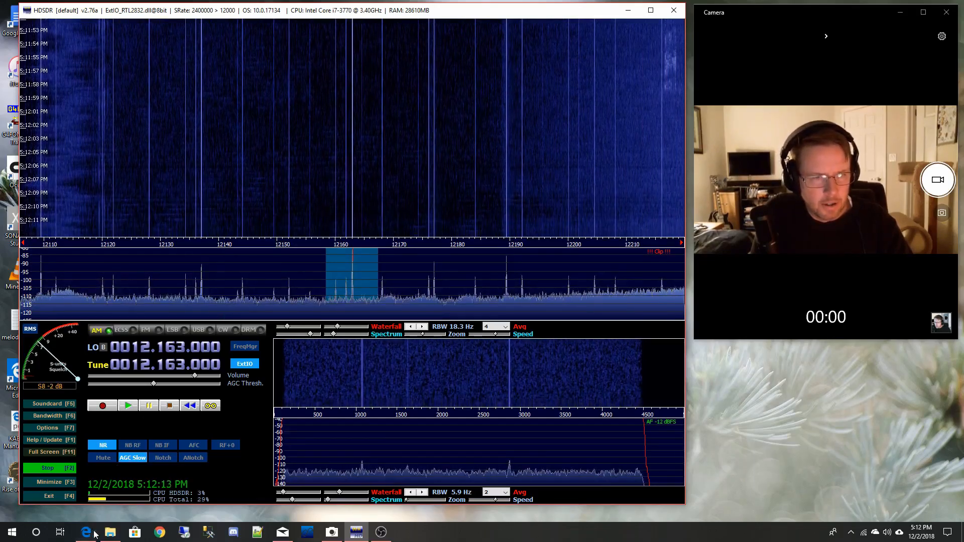
- Tune to 10.263 MHz and switch demodulation to upper sideband (USB)
left_click(85, 531)
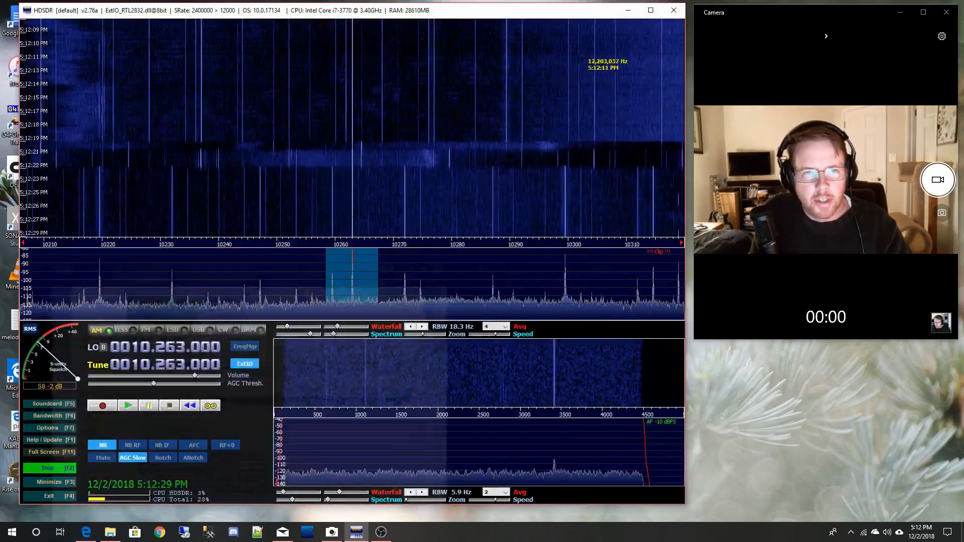
left_click(198, 330)
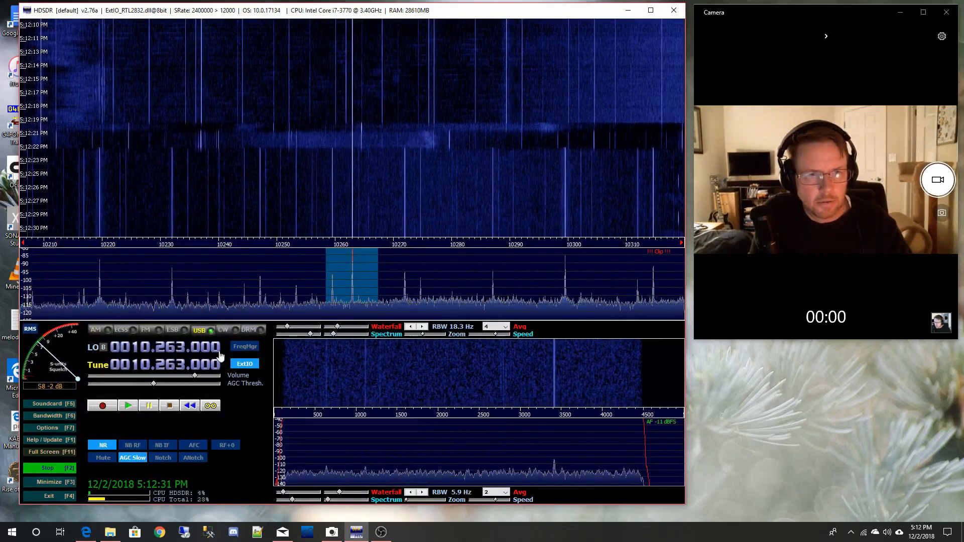